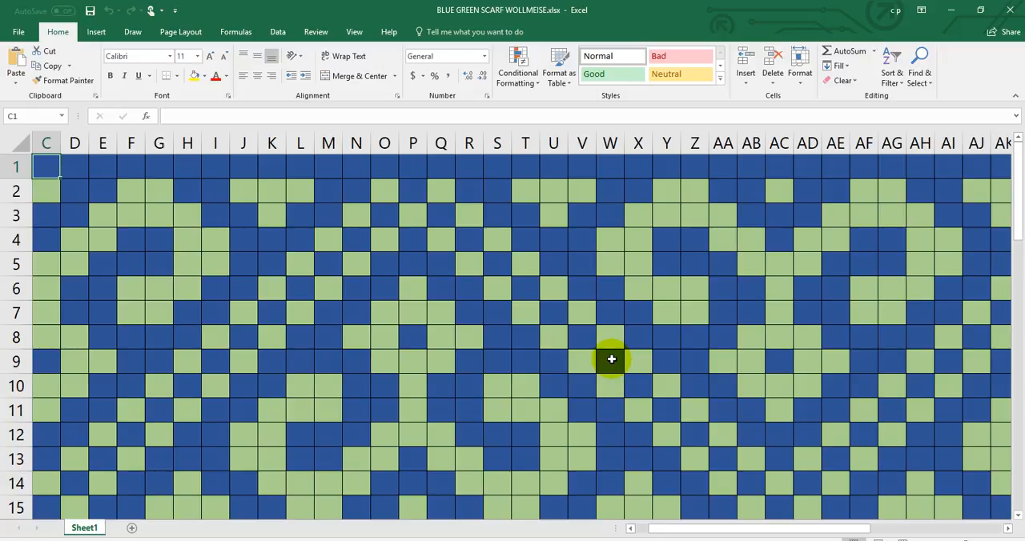
mouse_move(682, 211)
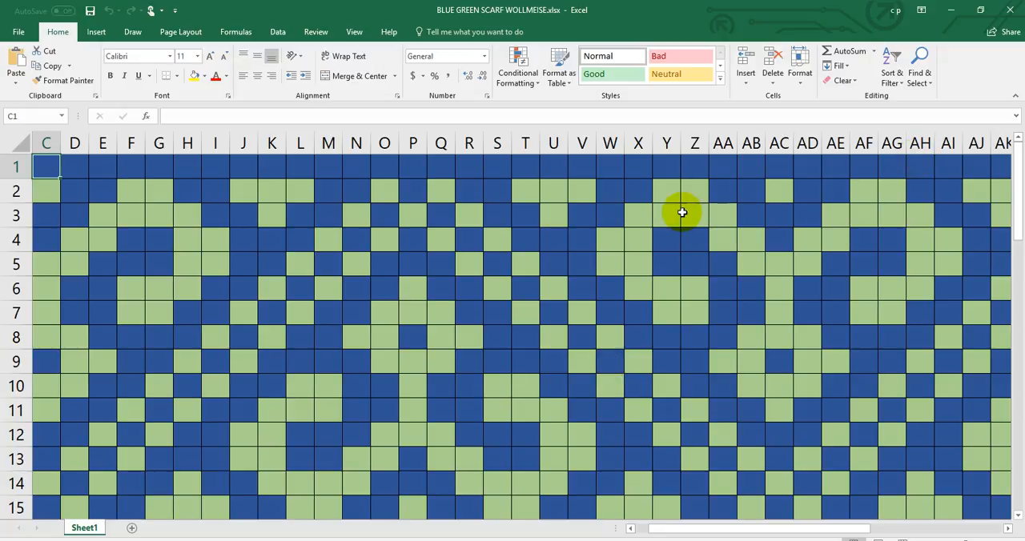
mouse_move(861, 191)
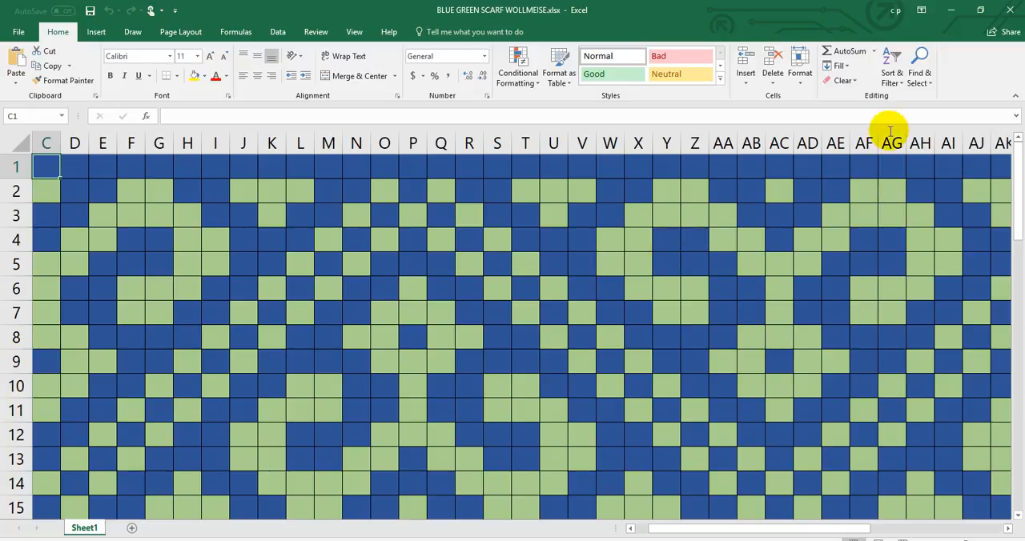
- Start a Replace with expanded options and set the Find format to the blue cell fill
left_click(916, 72)
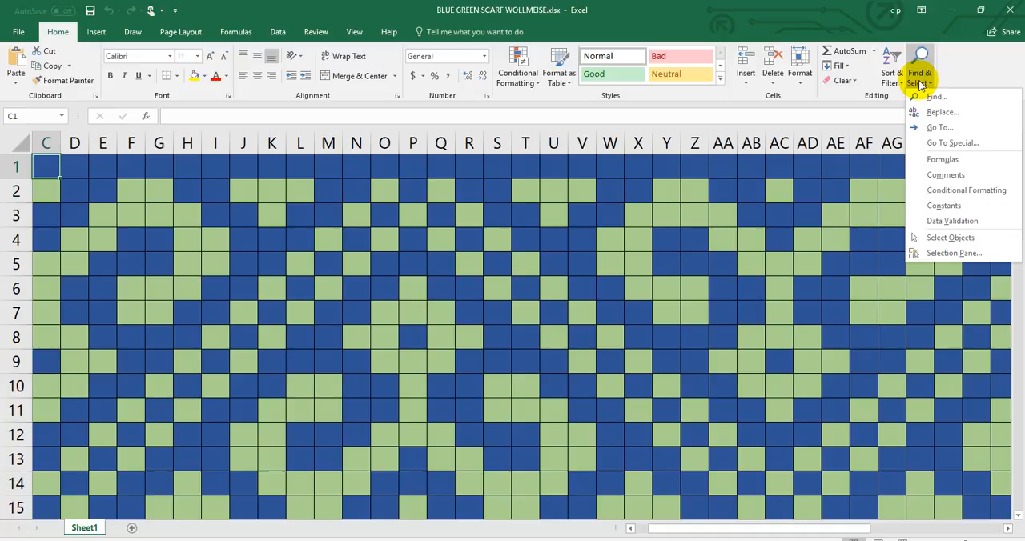
left_click(936, 98)
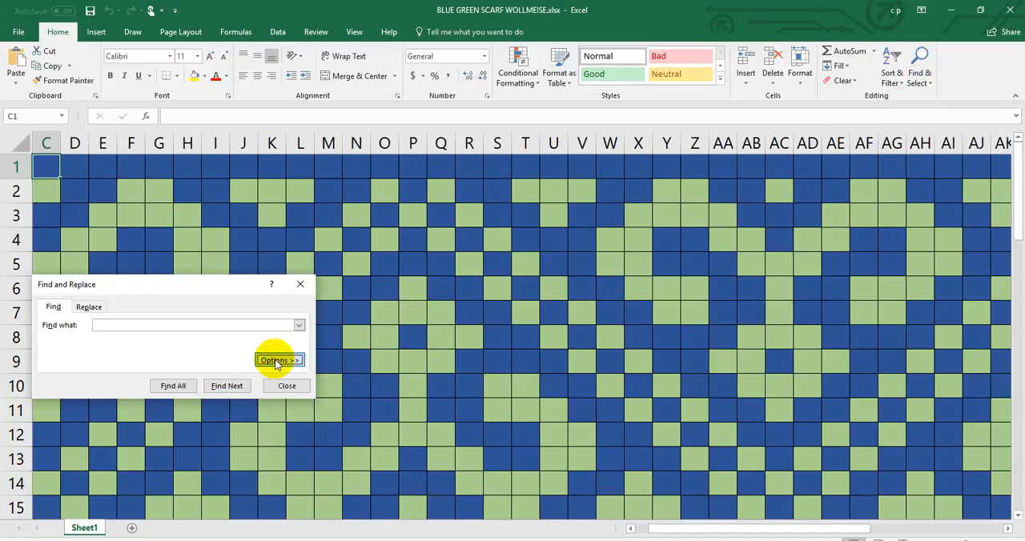
left_click(279, 360)
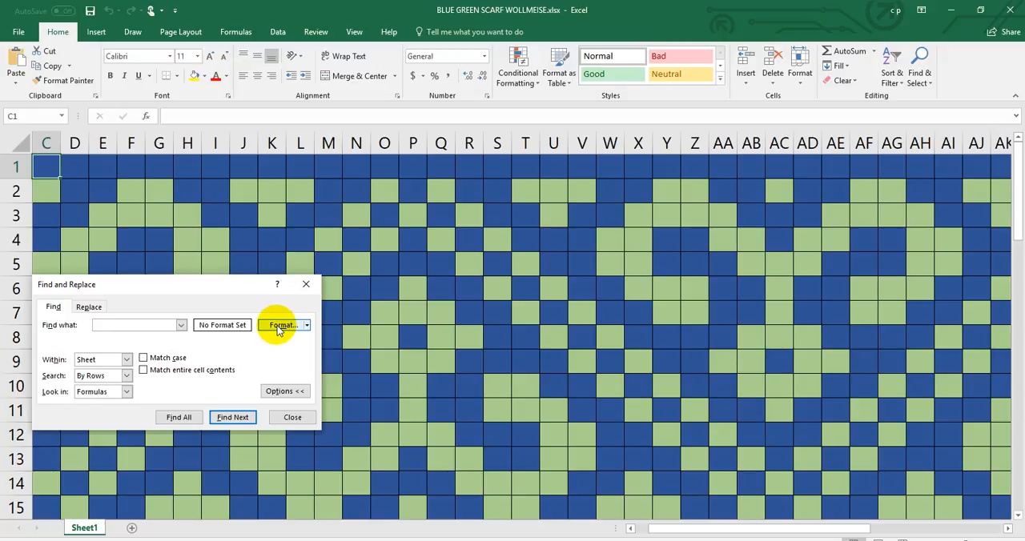
left_click(280, 325)
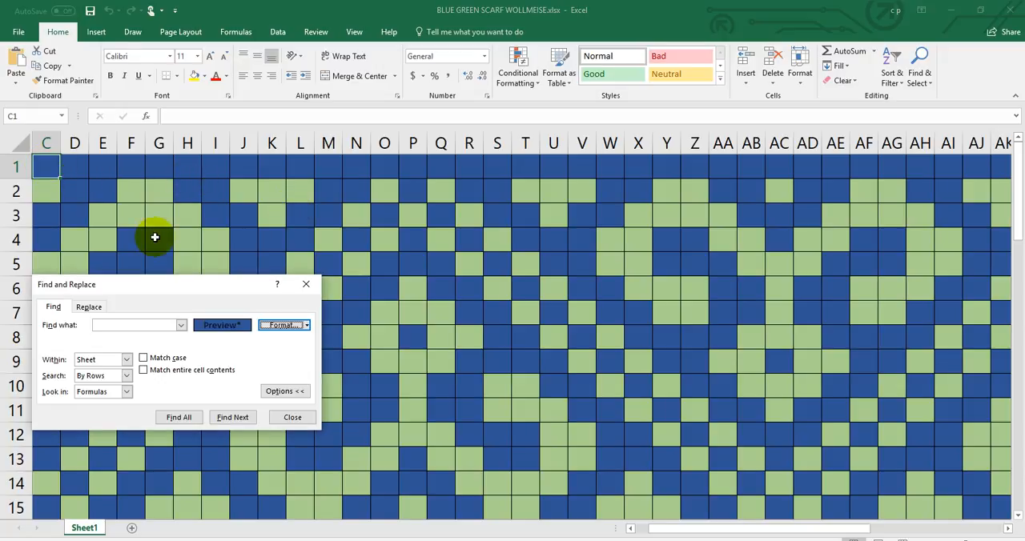
- Set the Replace format's fill colour to dark green and confirm it
left_click(88, 305)
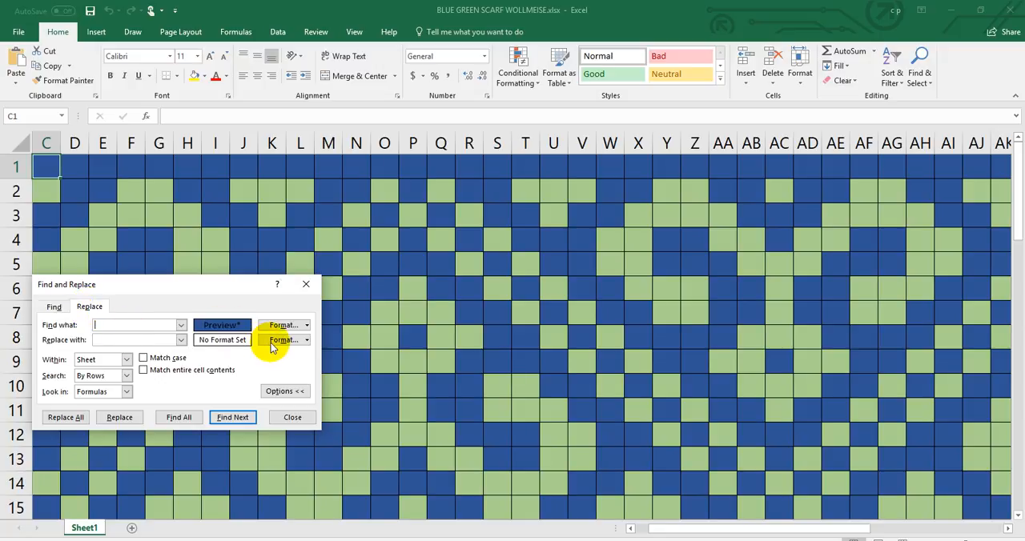
left_click(280, 340)
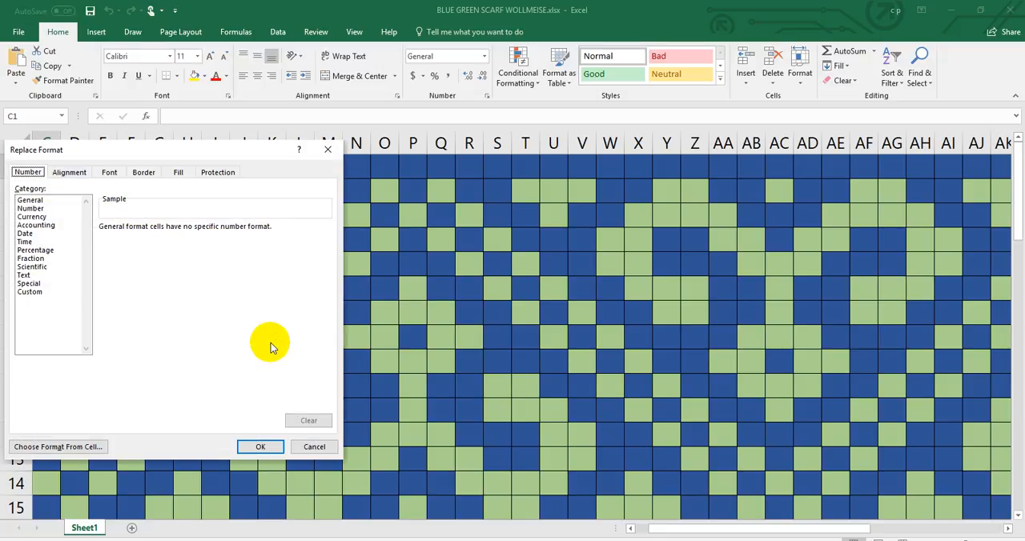
left_click(177, 171)
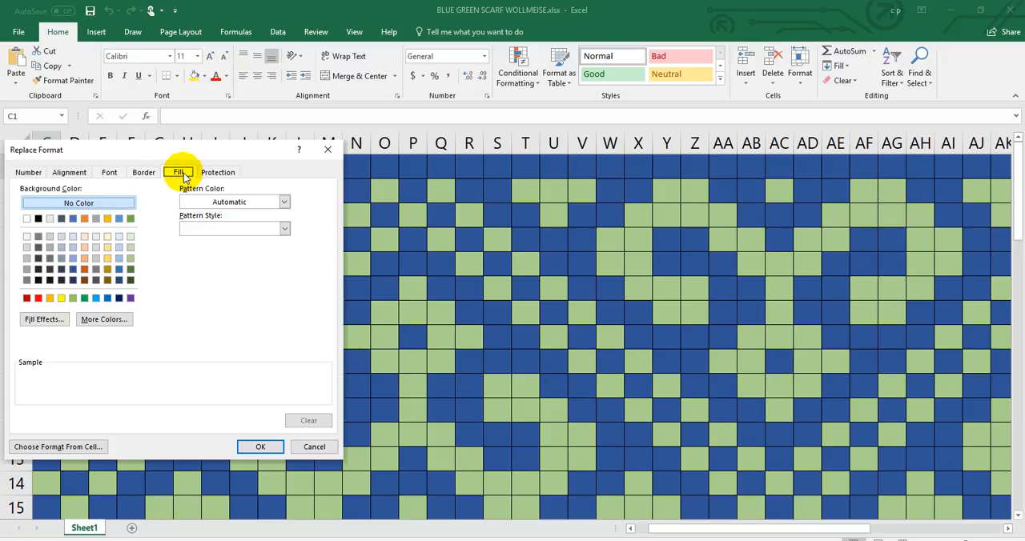
mouse_move(185, 301)
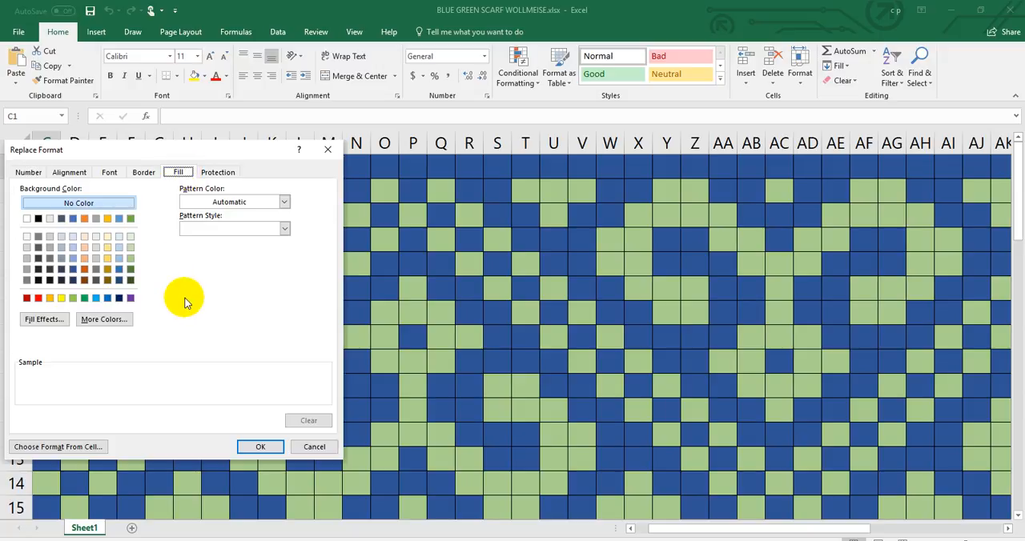
mouse_move(222, 426)
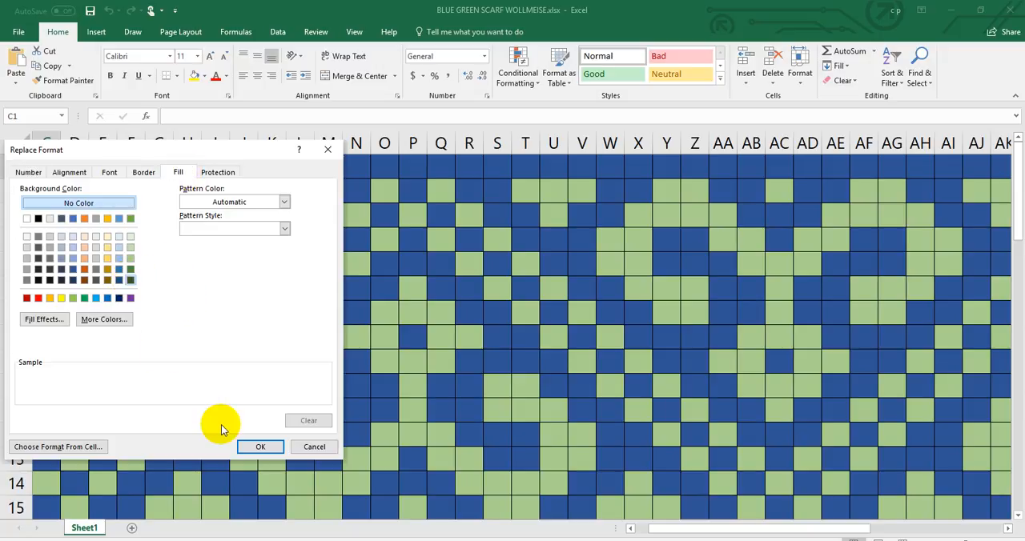
left_click(259, 447)
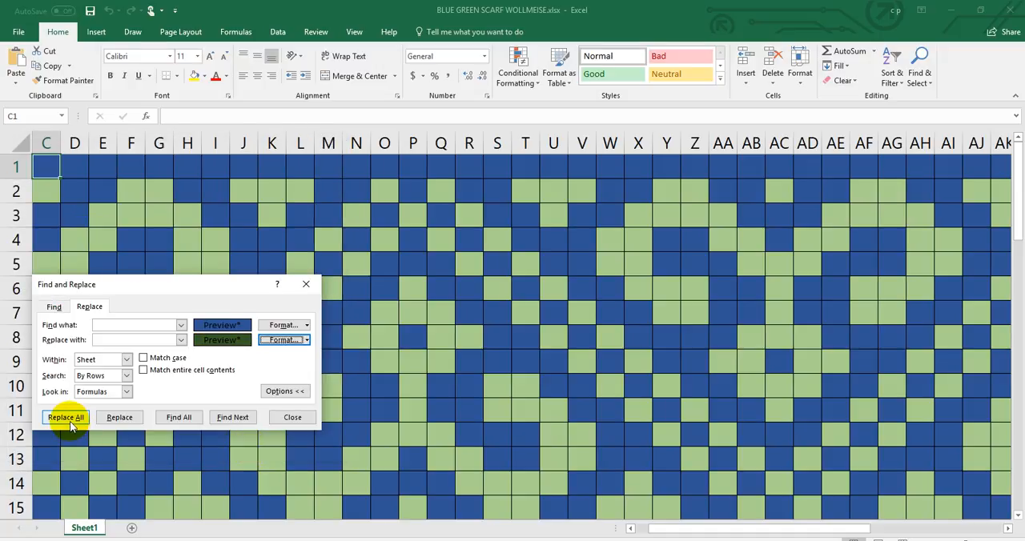
- Replace All so every blue cell across the chart becomes dark green
left_click(64, 416)
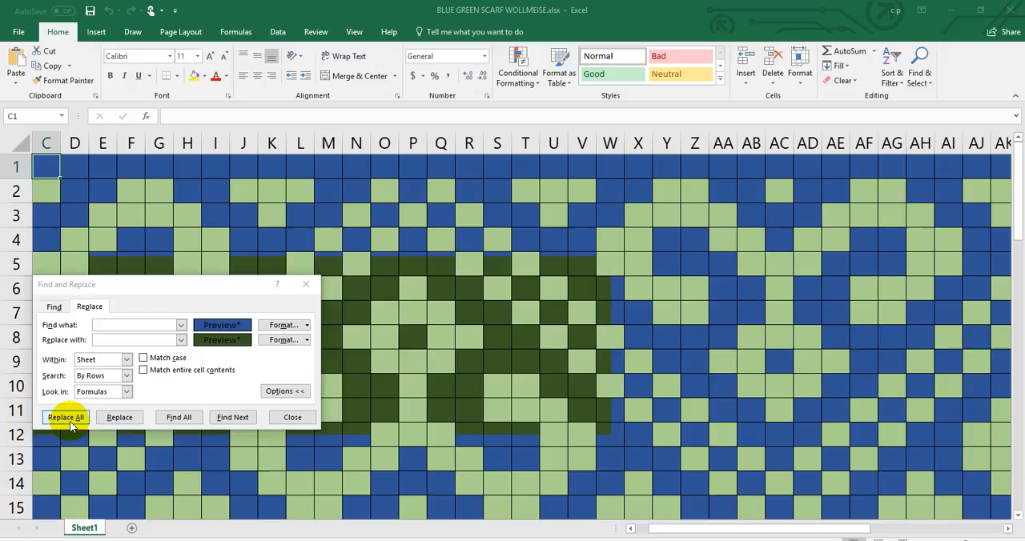
left_click(63, 416)
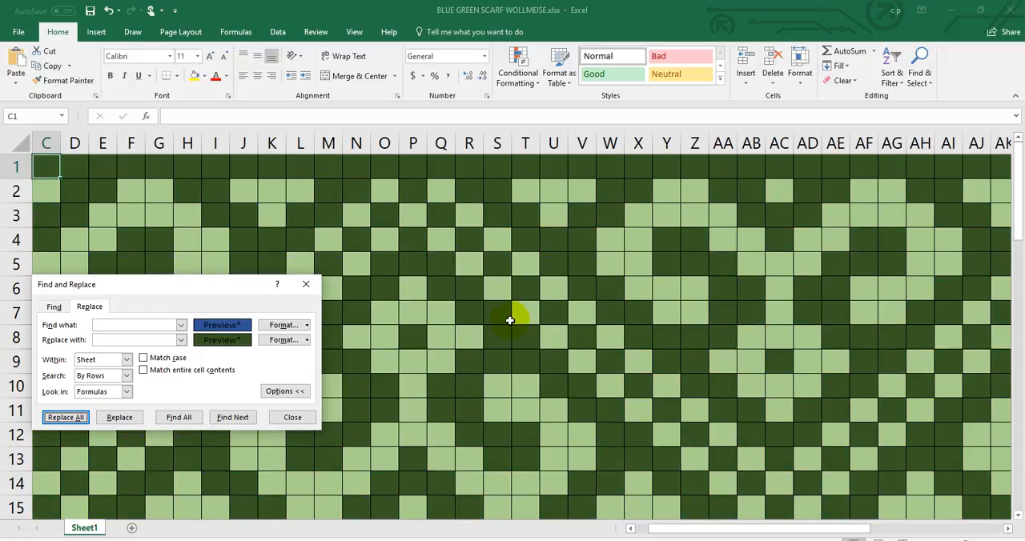
mouse_move(401, 330)
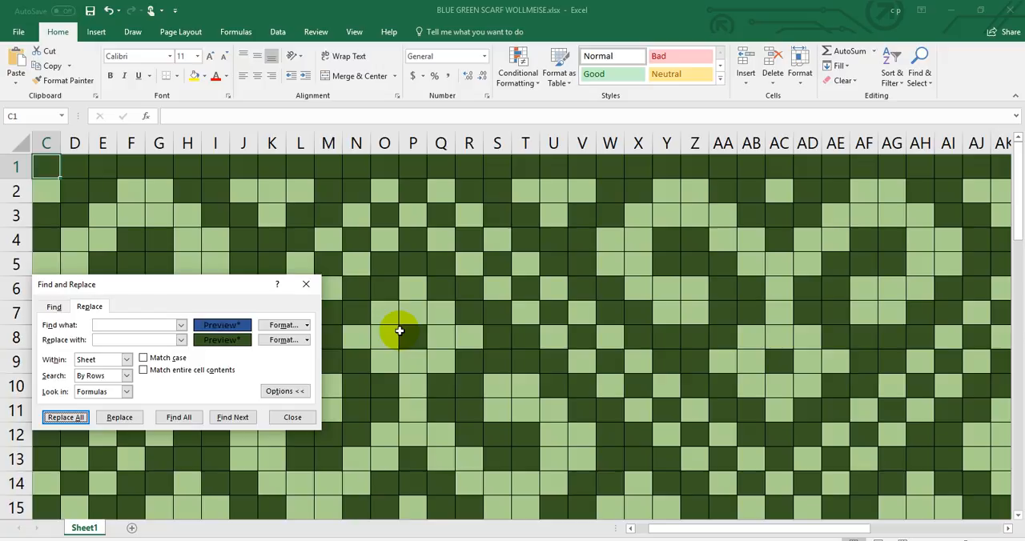
mouse_move(203, 291)
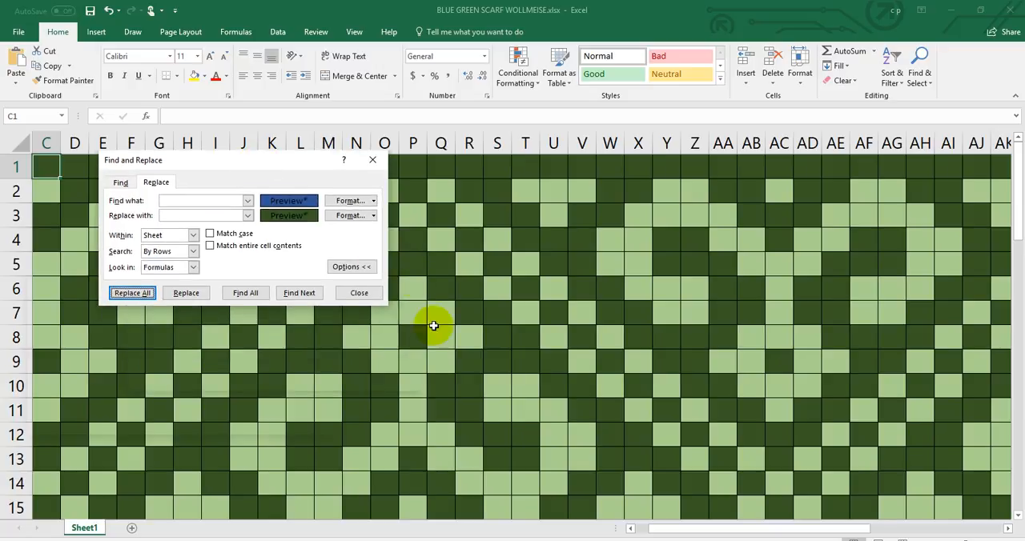
mouse_move(62, 342)
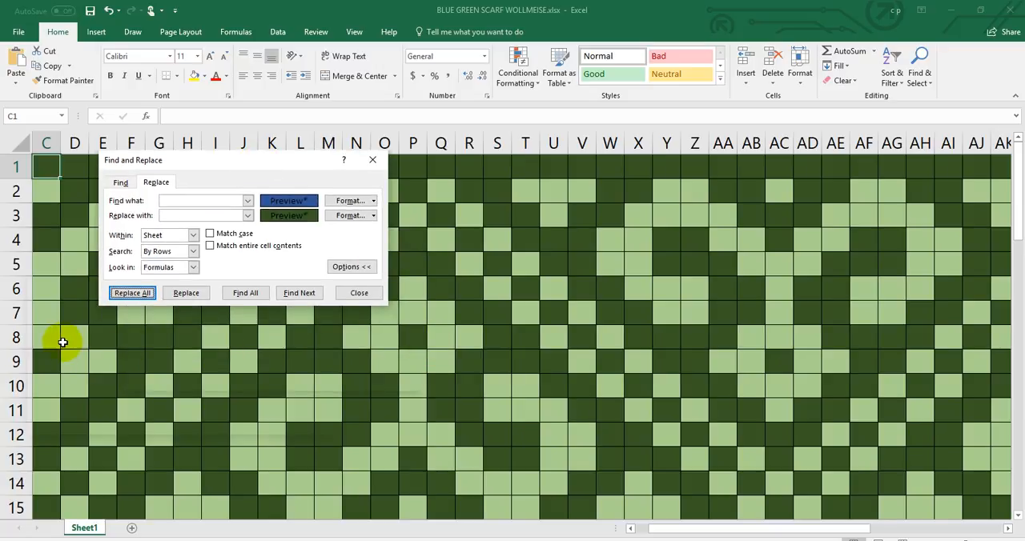
mouse_move(42, 342)
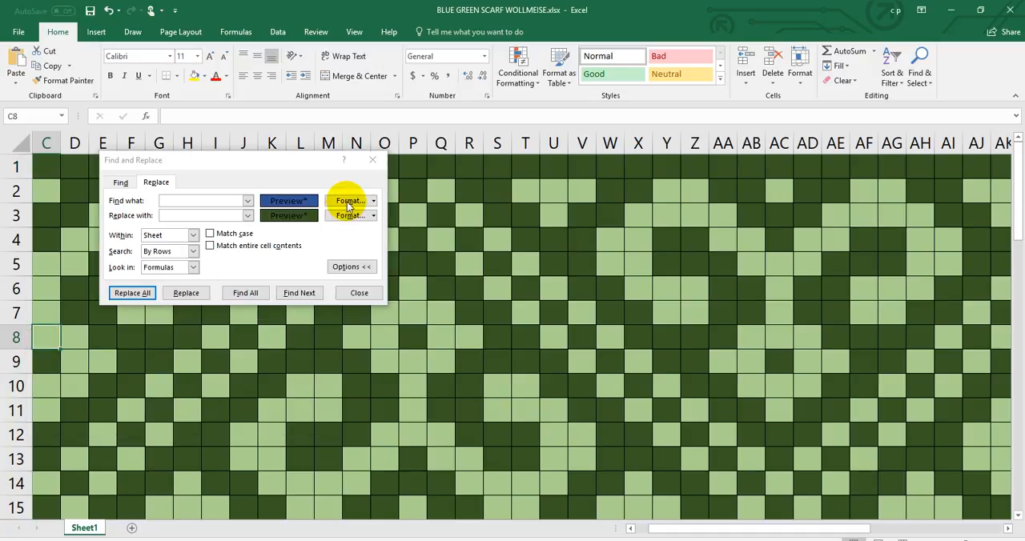
- Set the Find format to light green fill and the Replace format to cream fill
left_click(348, 200)
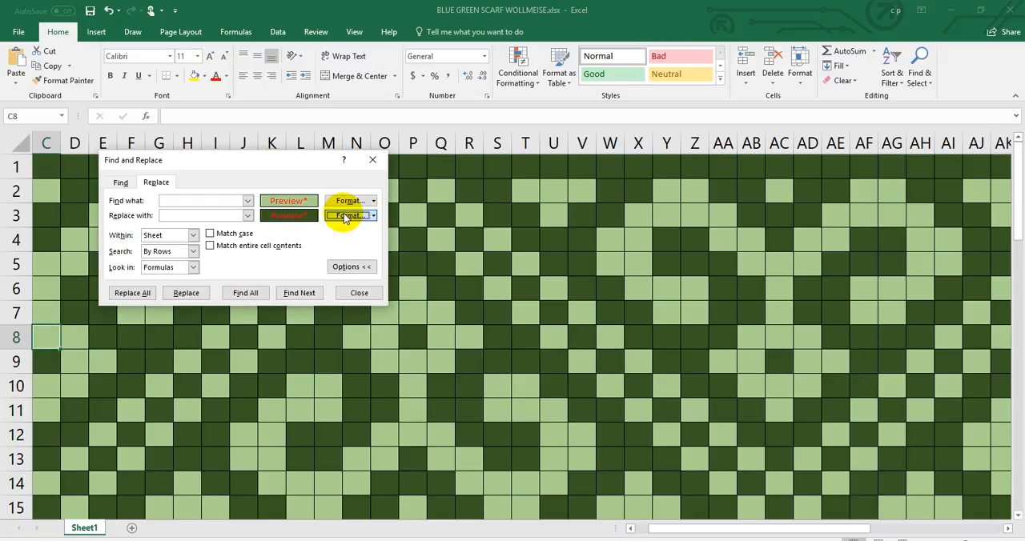
left_click(346, 215)
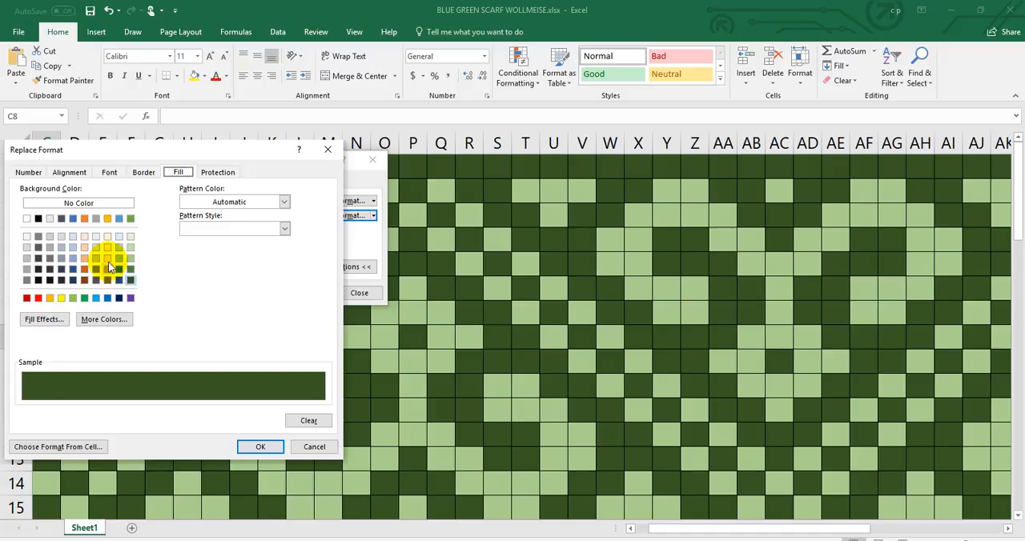
left_click(107, 237)
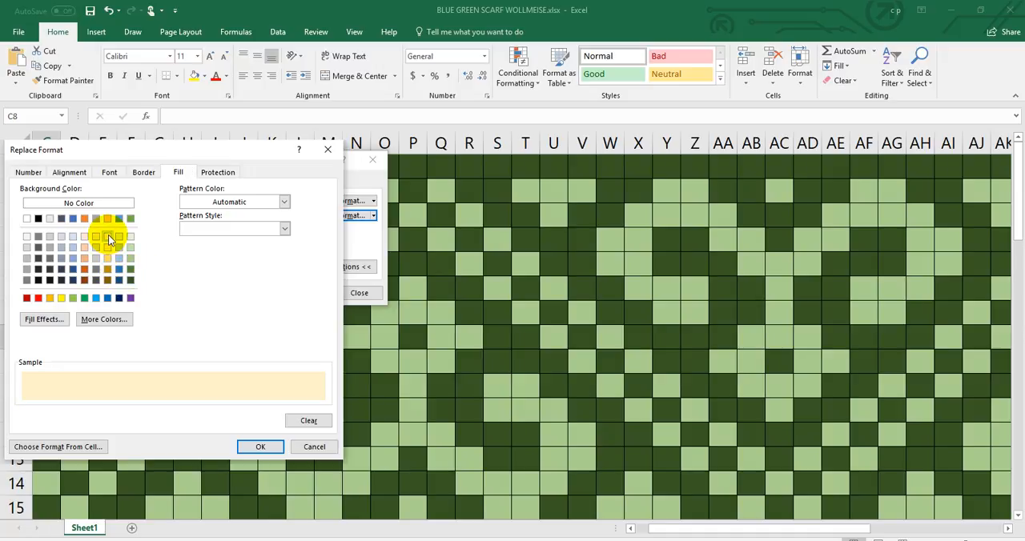
left_click(260, 447)
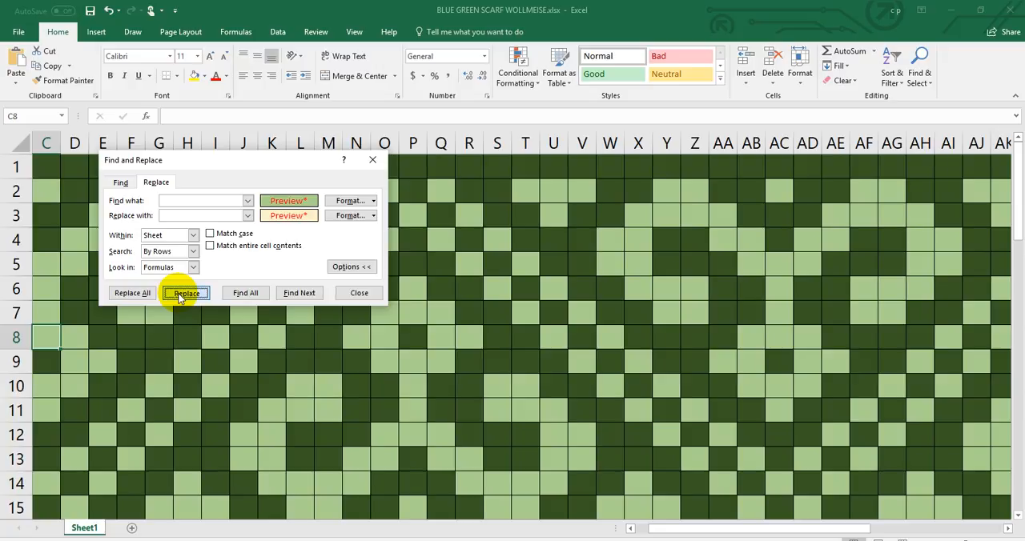
- Replace the light green cells in rows 8, 9 and 10 with cream one at a time
left_click(186, 293)
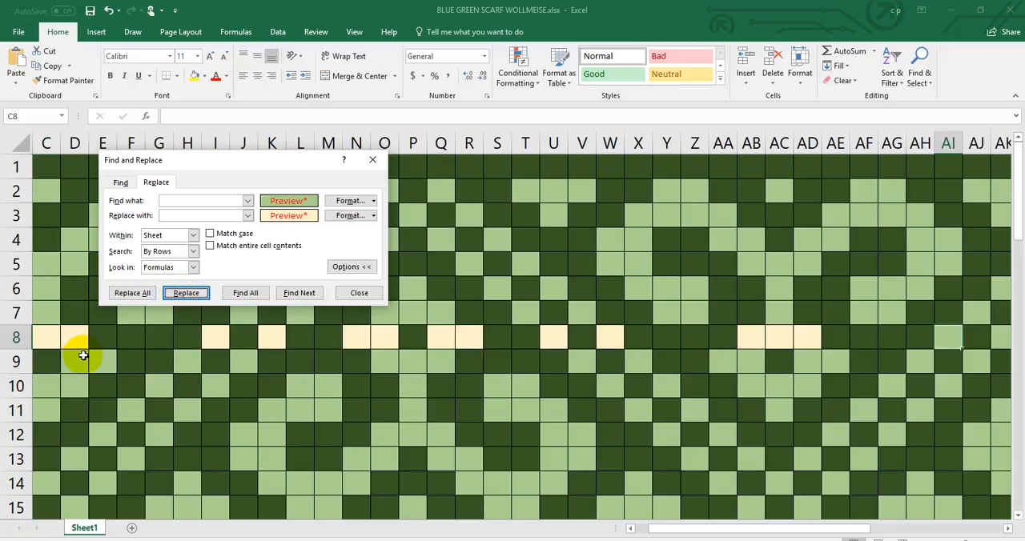
left_click(185, 293)
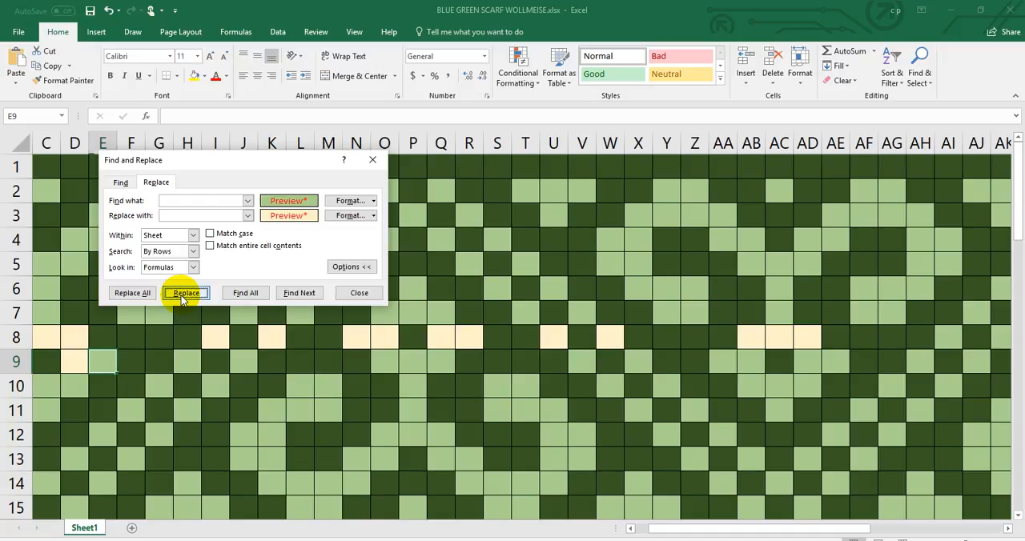
left_click(186, 293)
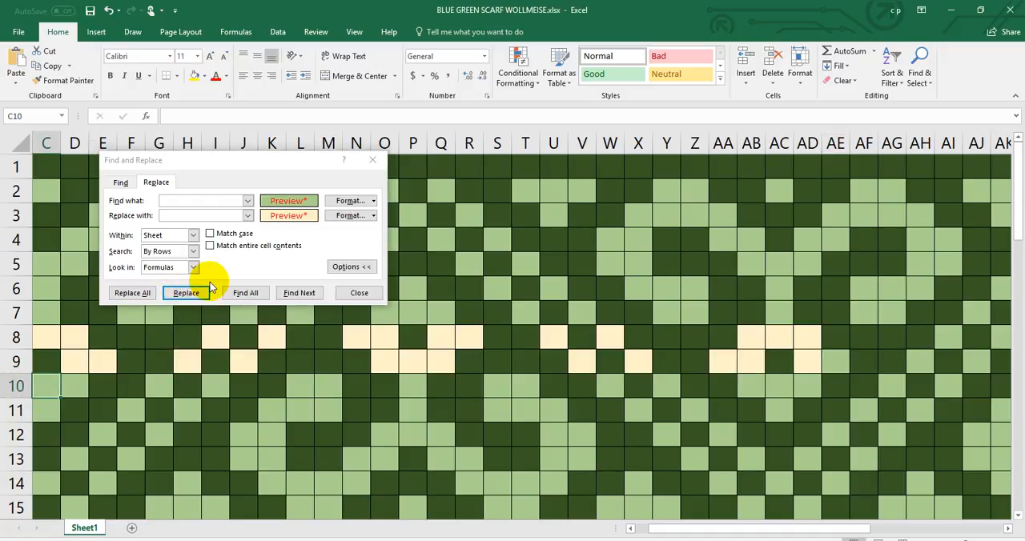
left_click(186, 291)
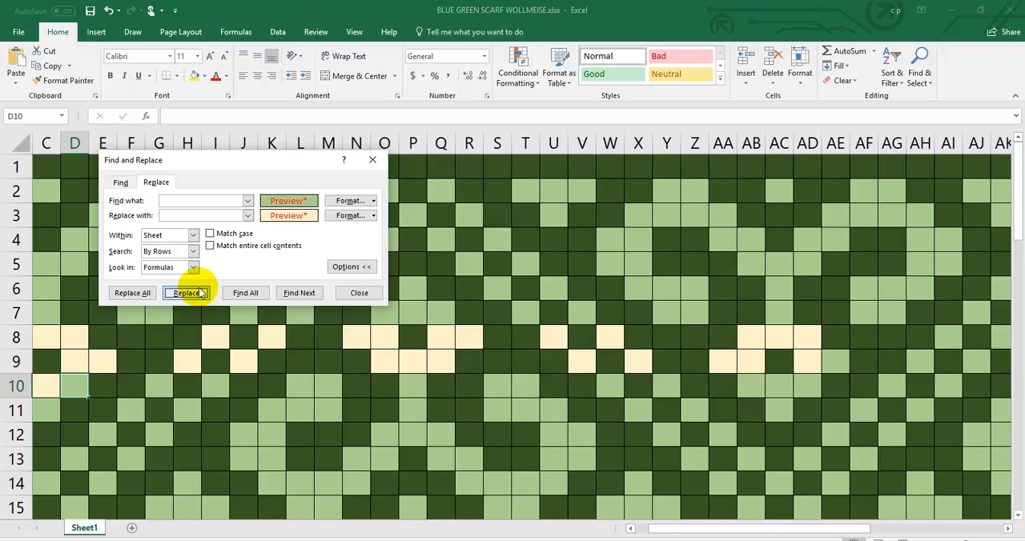
left_click(185, 292)
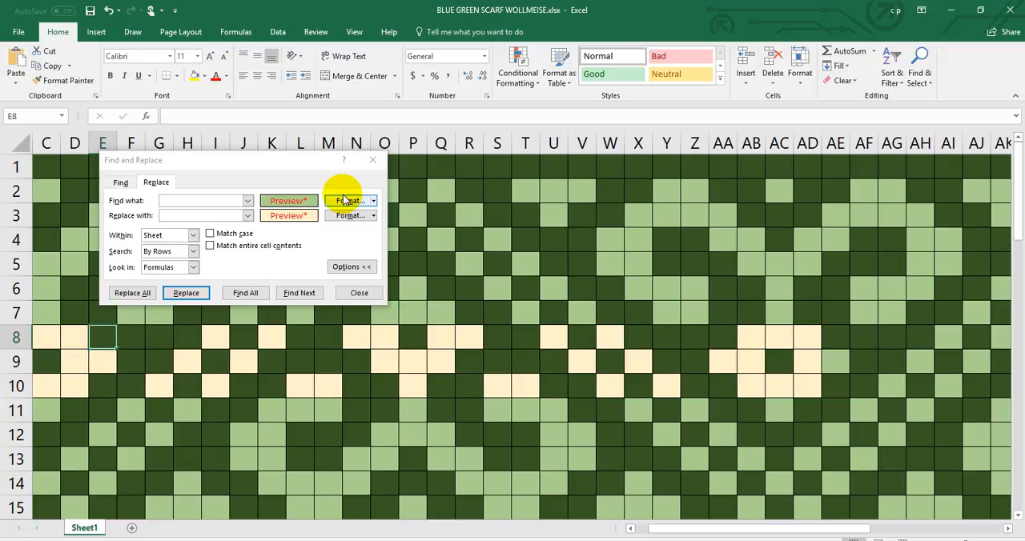
- Set the Find format to dark green fill and the Replace format to brown fill
left_click(349, 200)
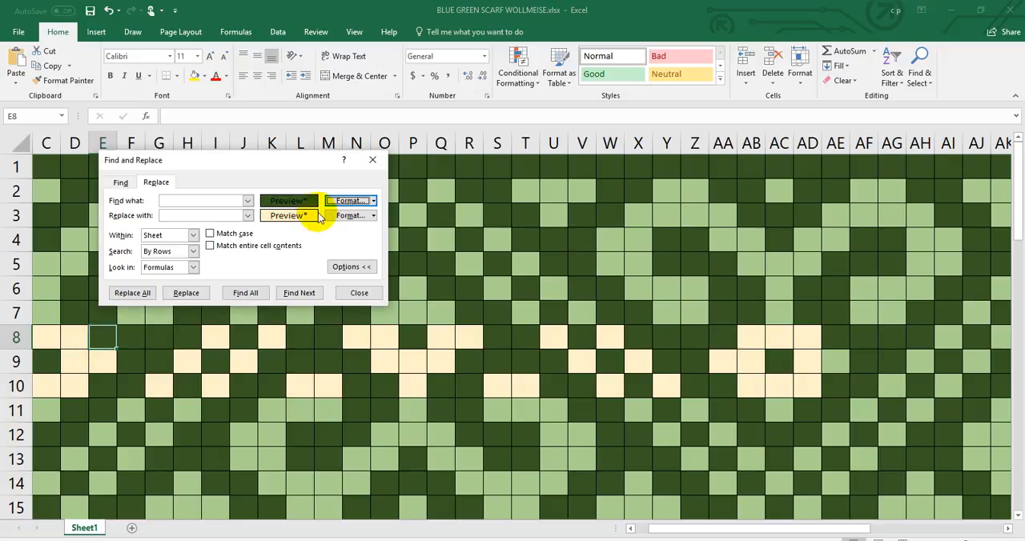
left_click(348, 200)
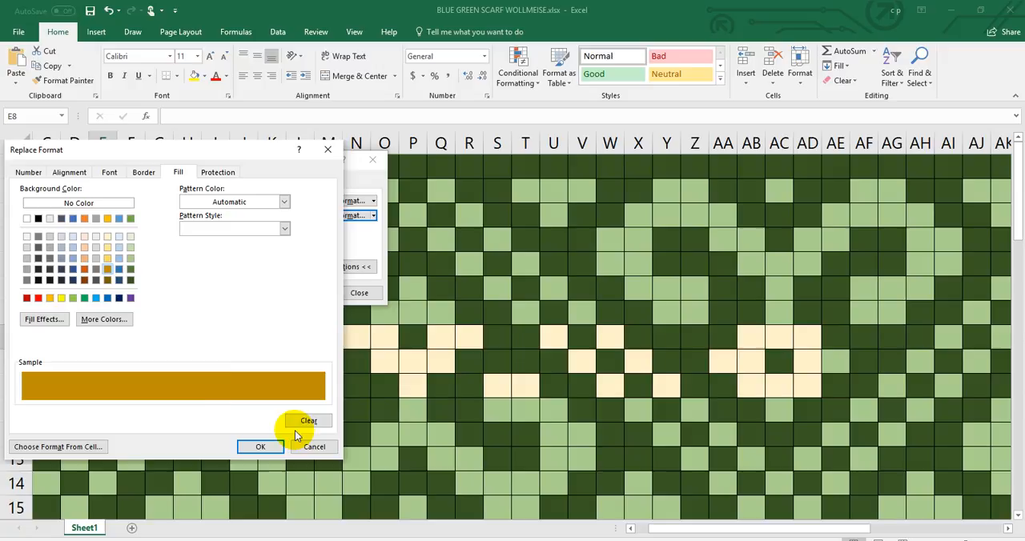
mouse_move(173, 419)
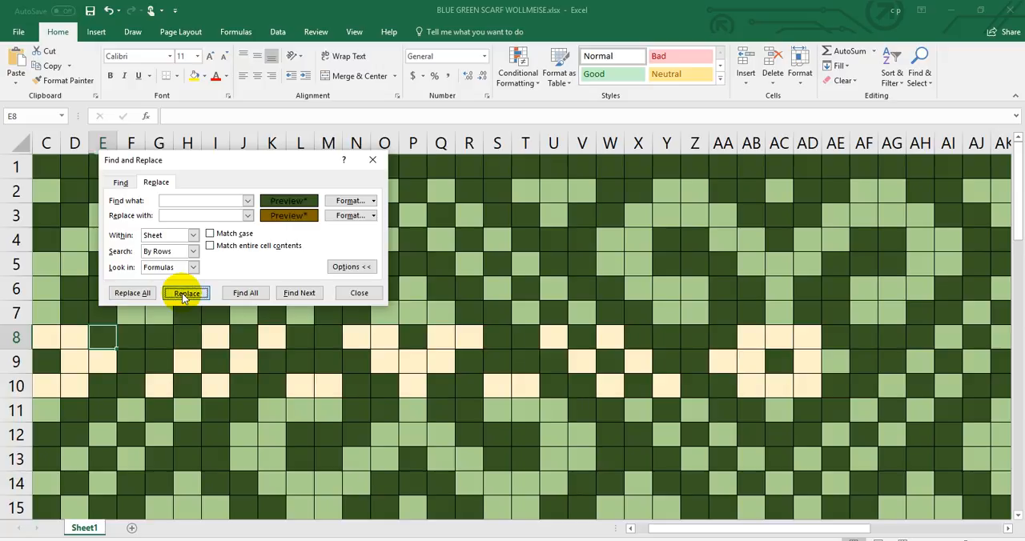
- Replace row 8's dark green cells with brown and start on row 9
left_click(186, 293)
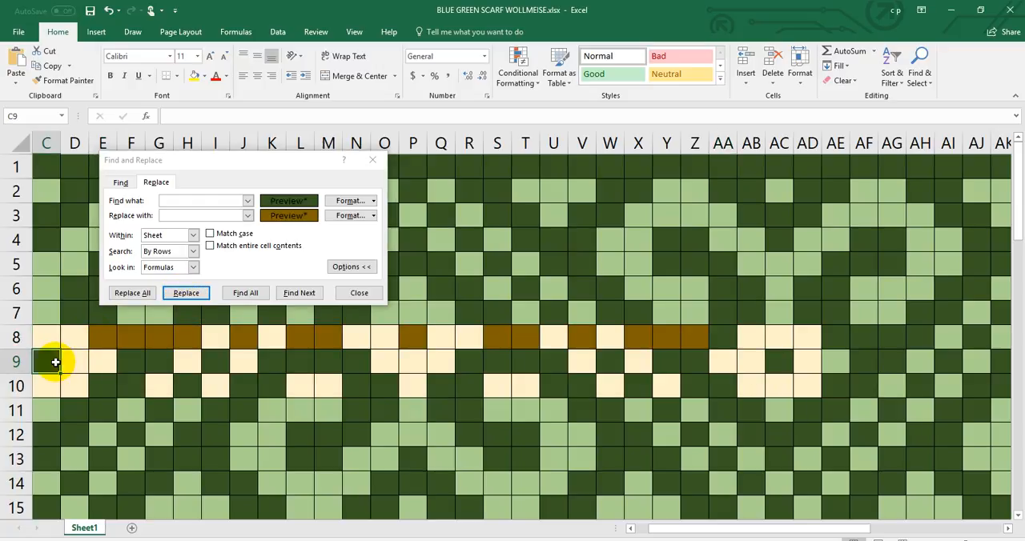
left_click(186, 293)
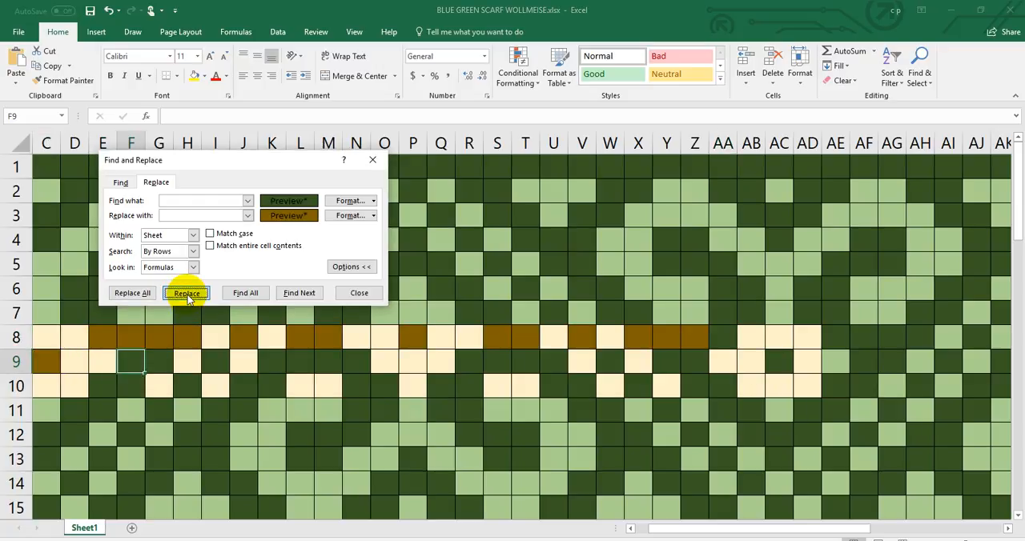